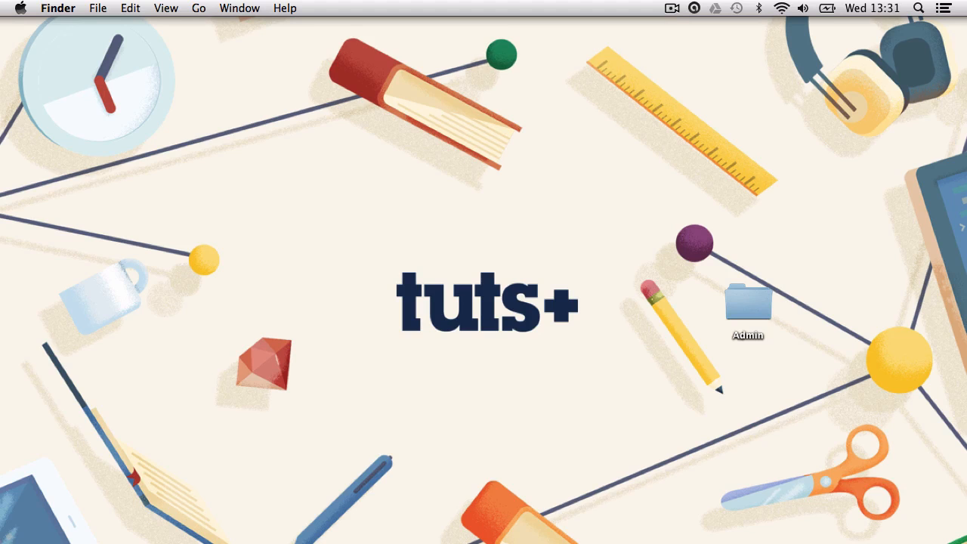
Open the Admin desktop folder in Finder, close its window, then reopen it
double_click(747, 303)
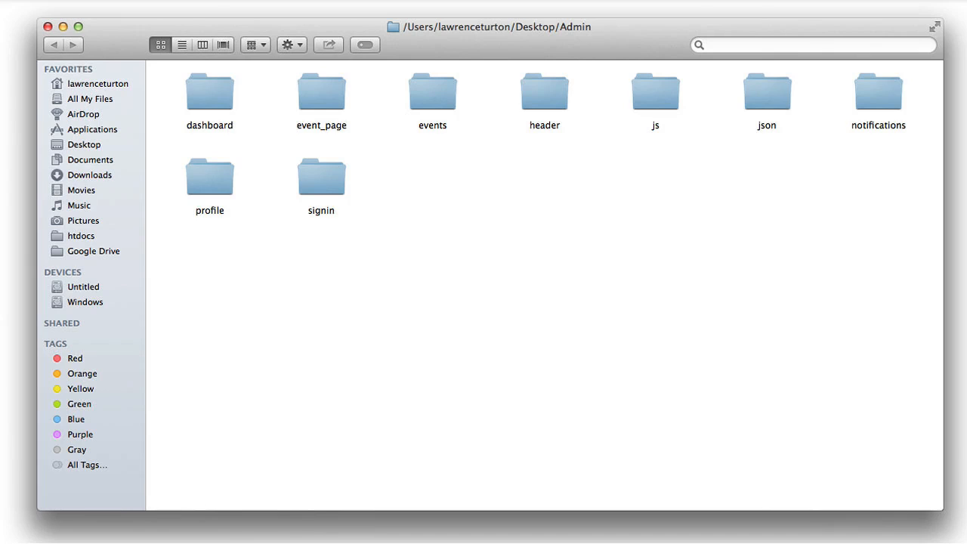
click(49, 27)
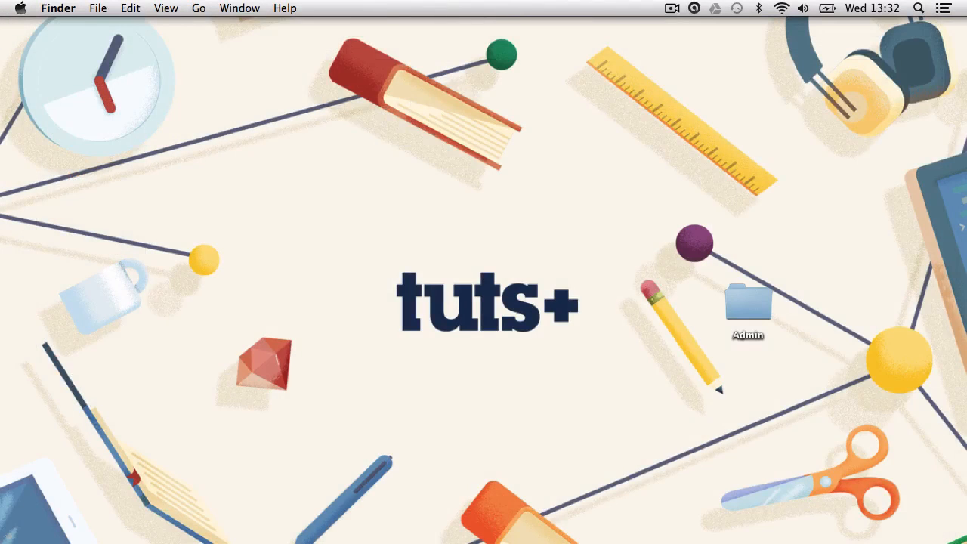
double_click(747, 302)
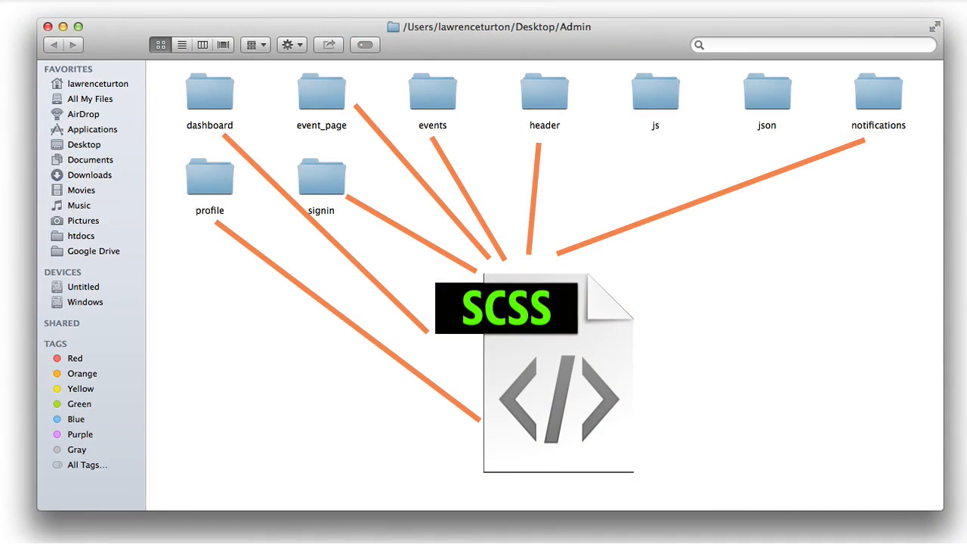